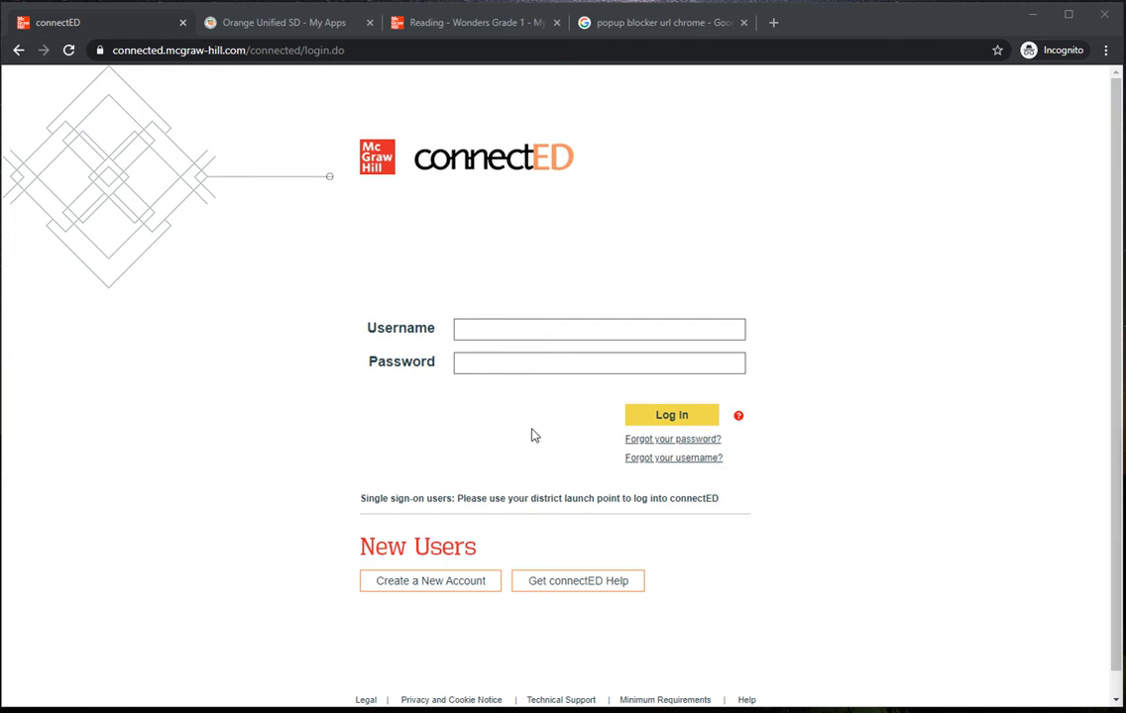
mouse_move(500, 322)
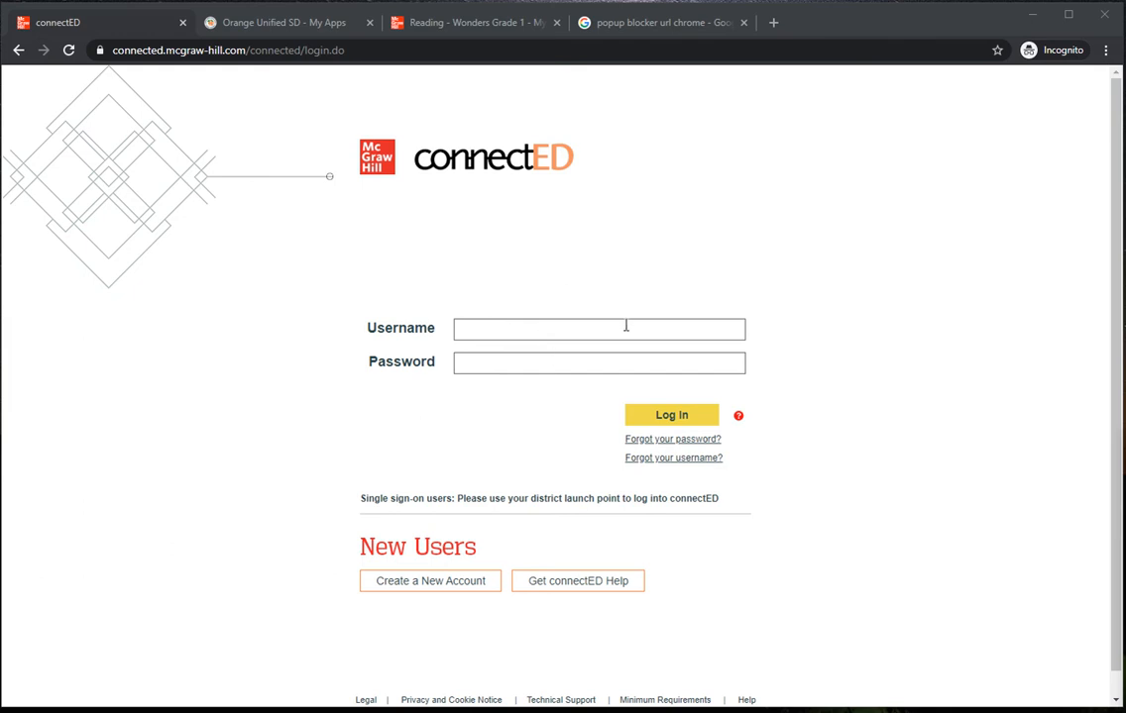
mouse_move(820, 304)
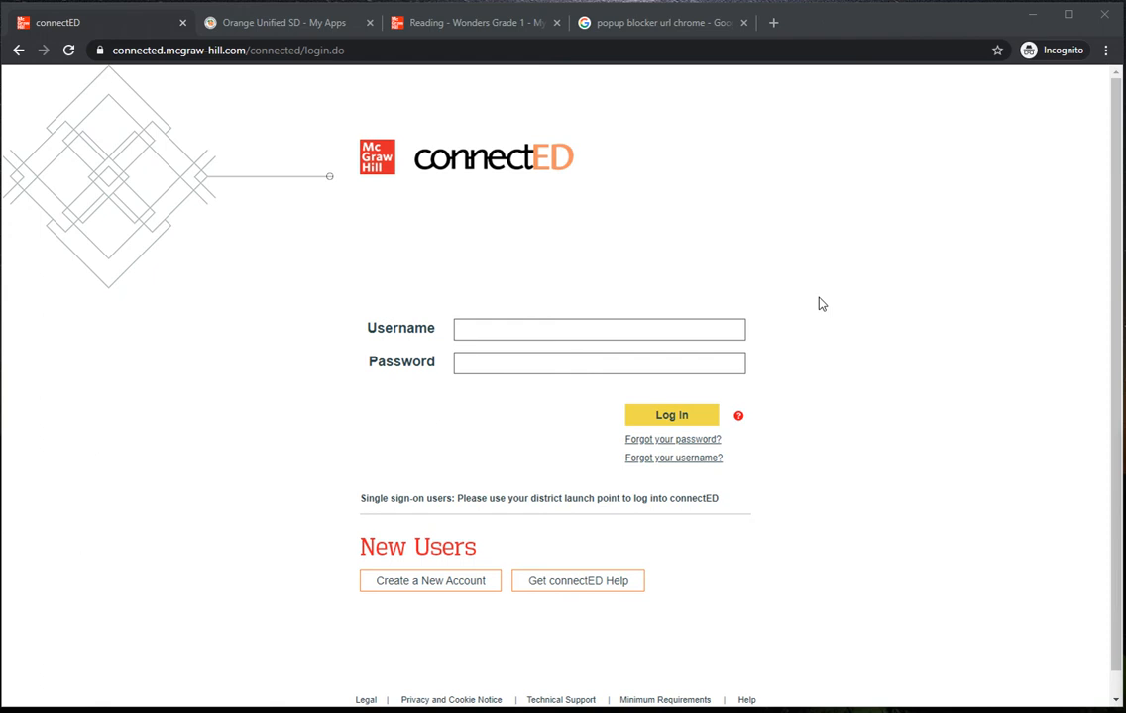
mouse_move(825, 327)
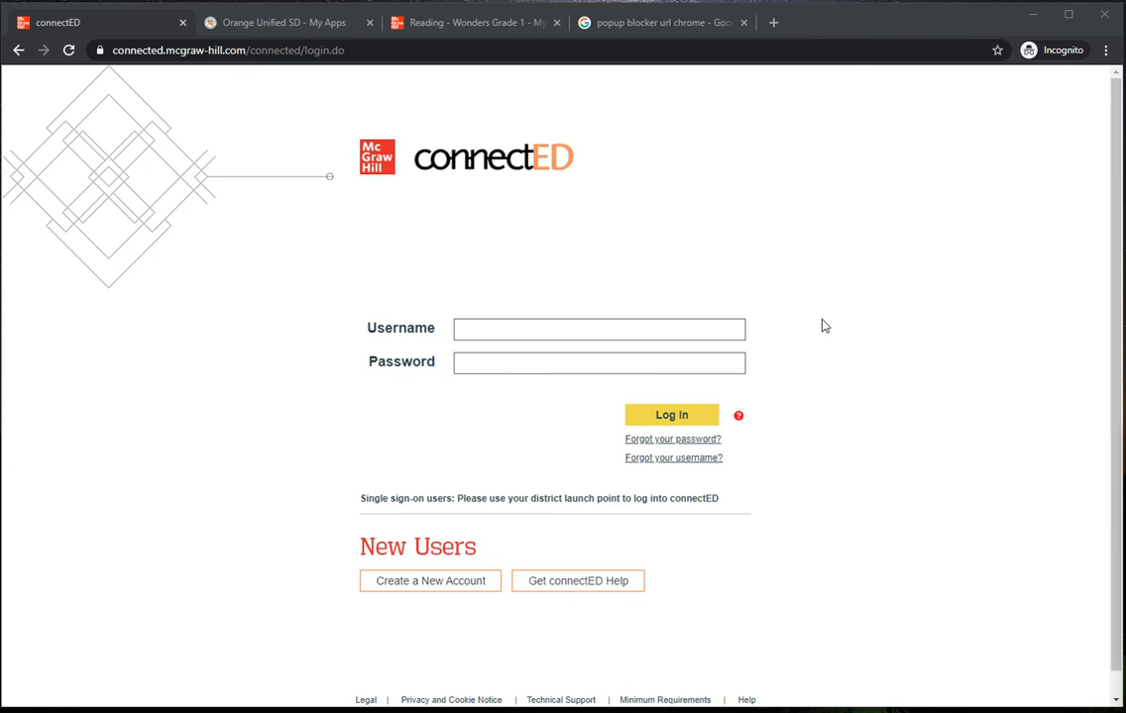
mouse_move(820, 323)
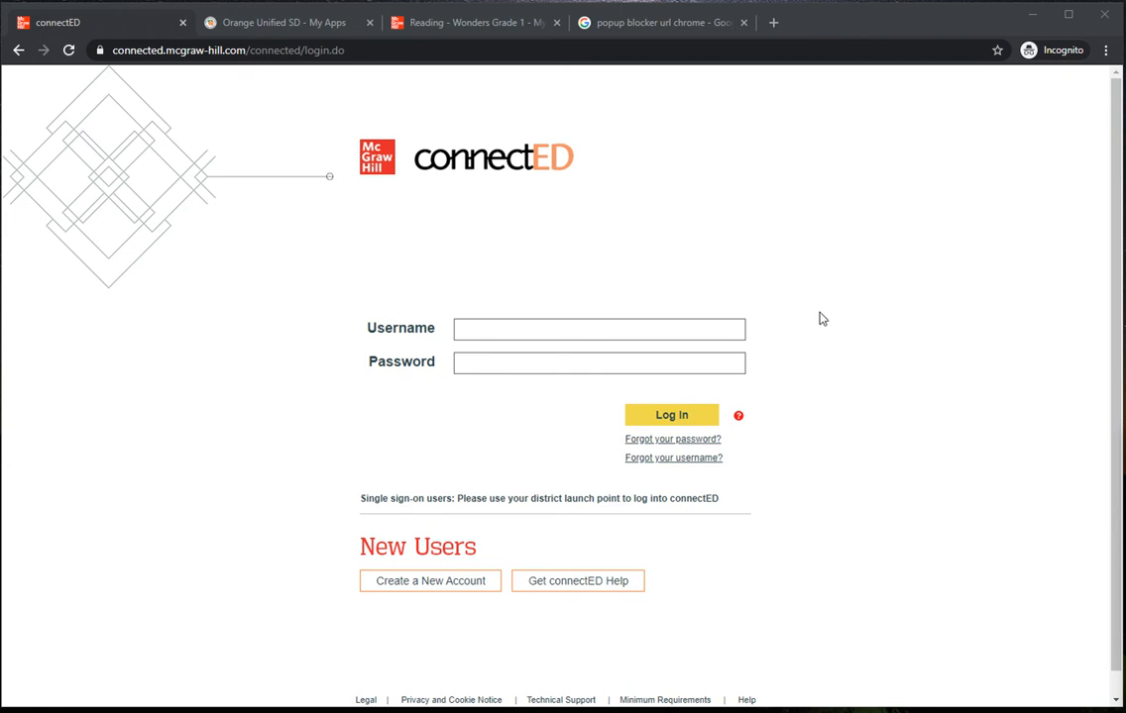
mouse_move(639, 254)
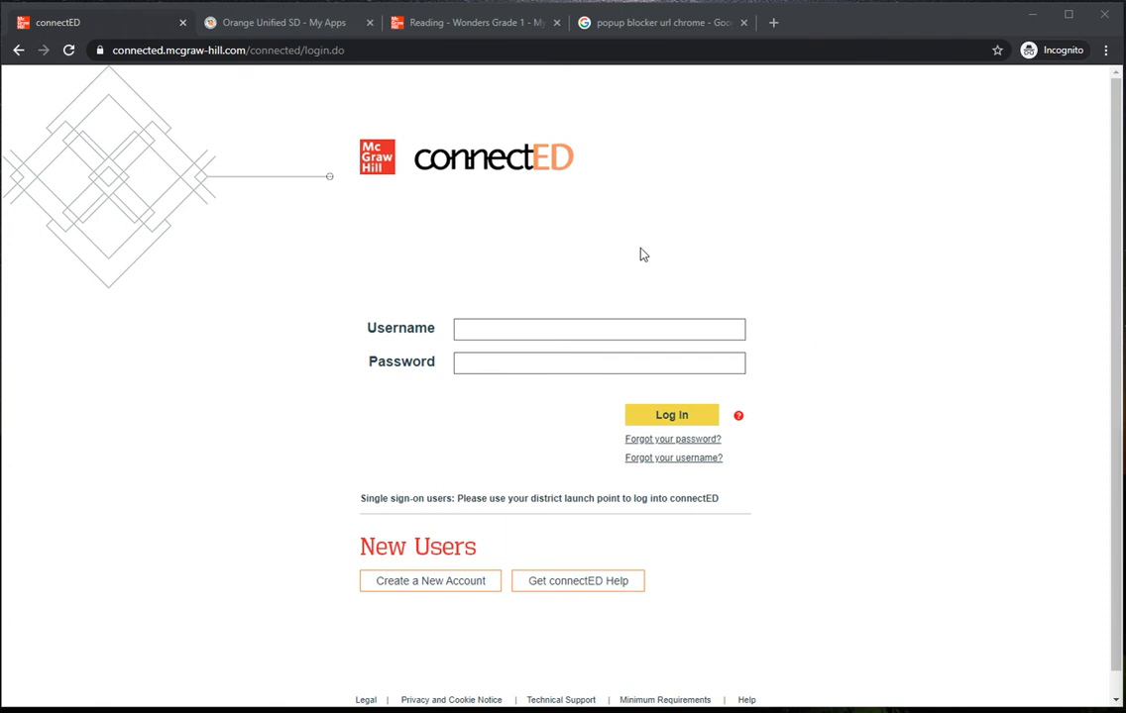
- Switch to the 'Orange Unified SD - My Apps' tab showing the ClassLink app launcher
click(277, 22)
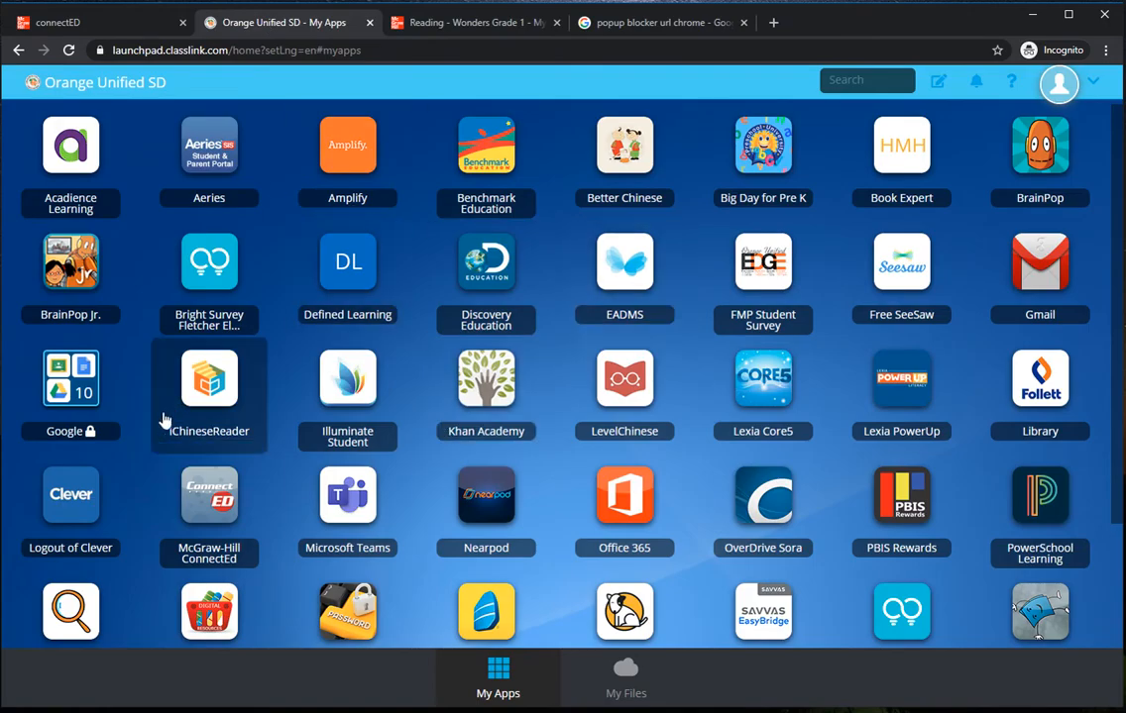
mouse_move(208, 493)
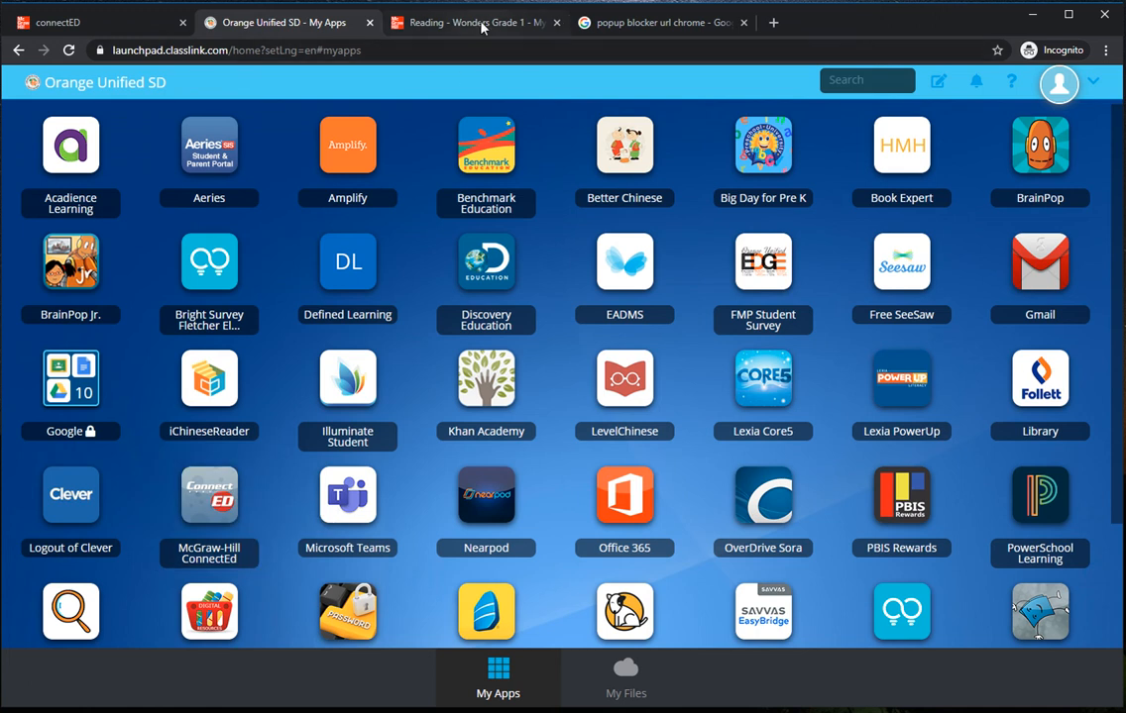
- Switch to the 'Reading - Wonders Grade 1' tab showing the empty My Binder to-do list
click(476, 22)
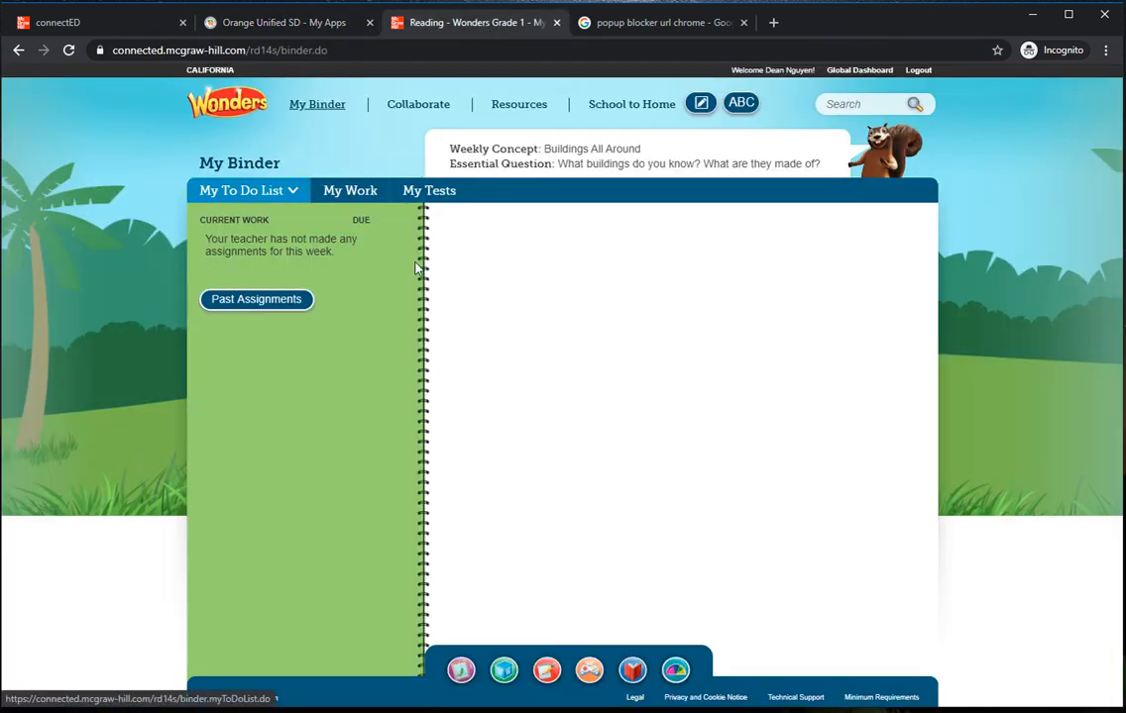
mouse_move(394, 280)
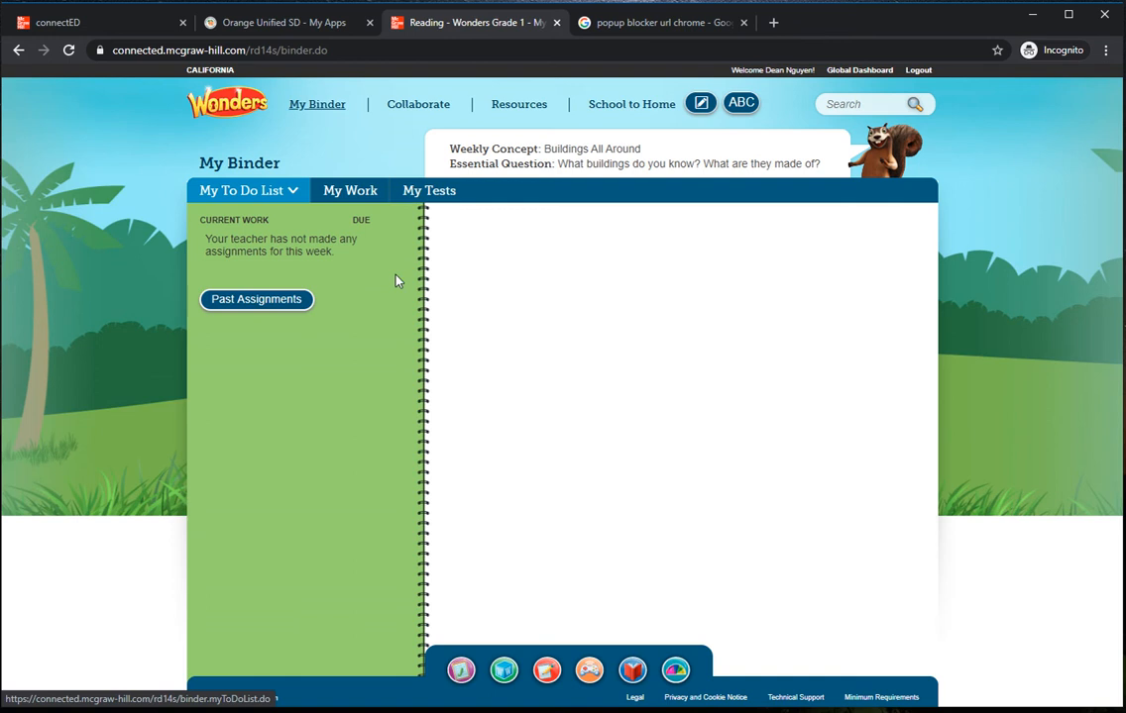
mouse_move(651, 304)
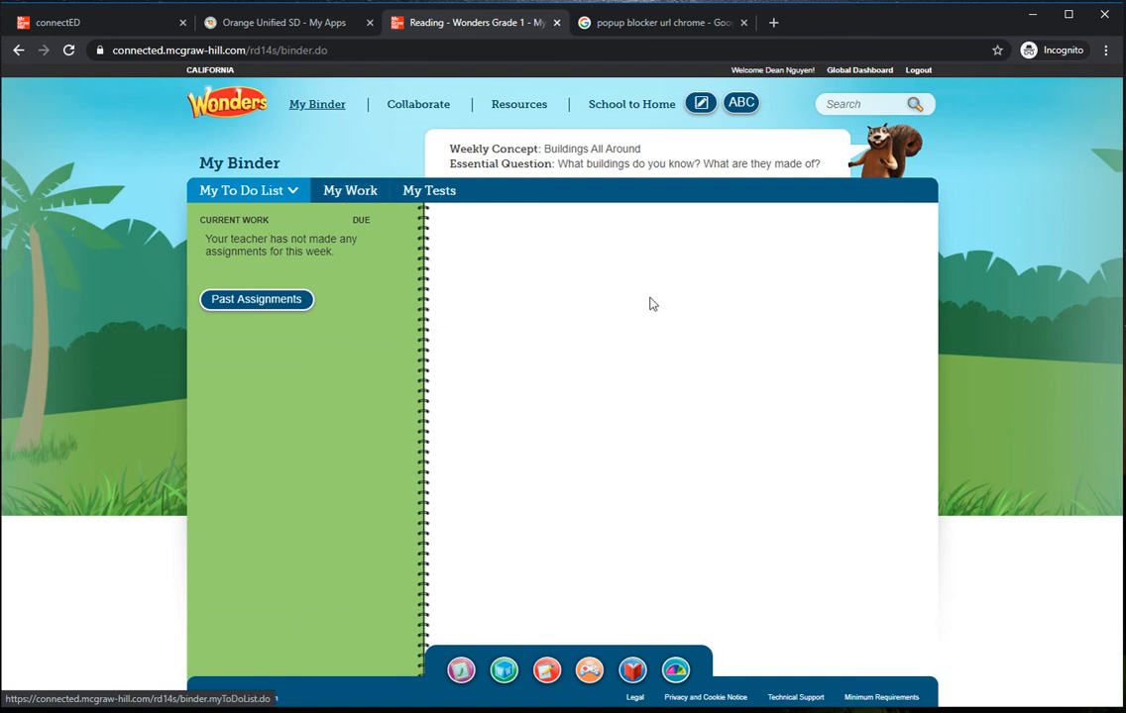
mouse_move(431, 280)
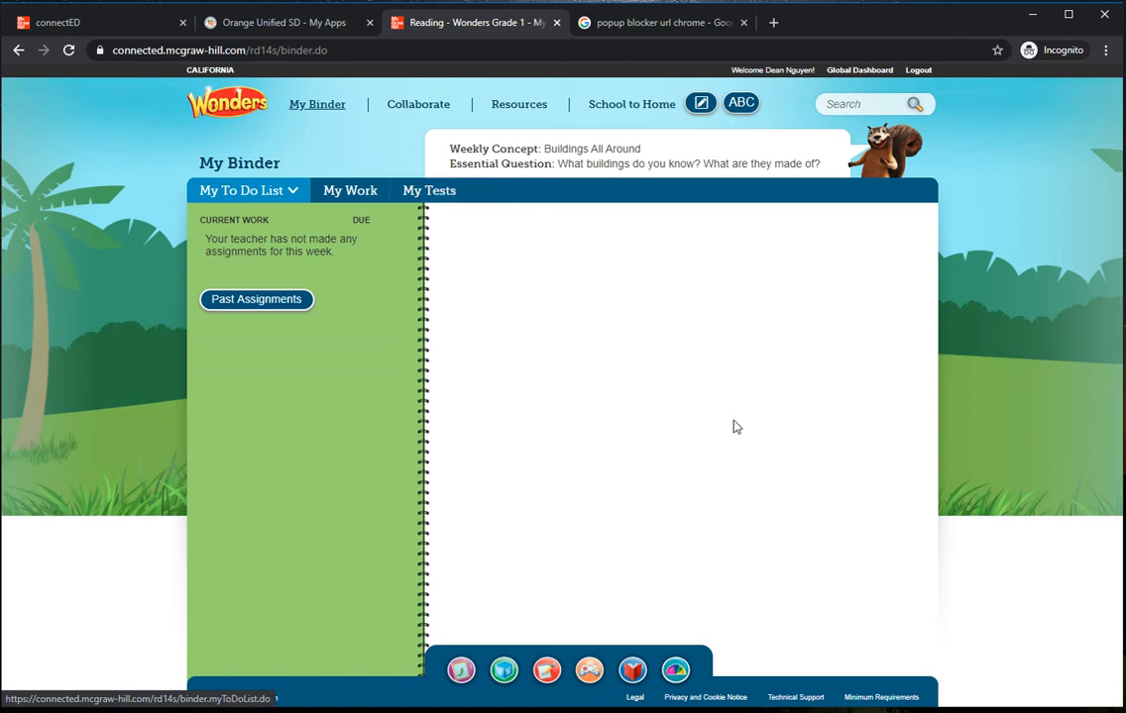
mouse_move(669, 324)
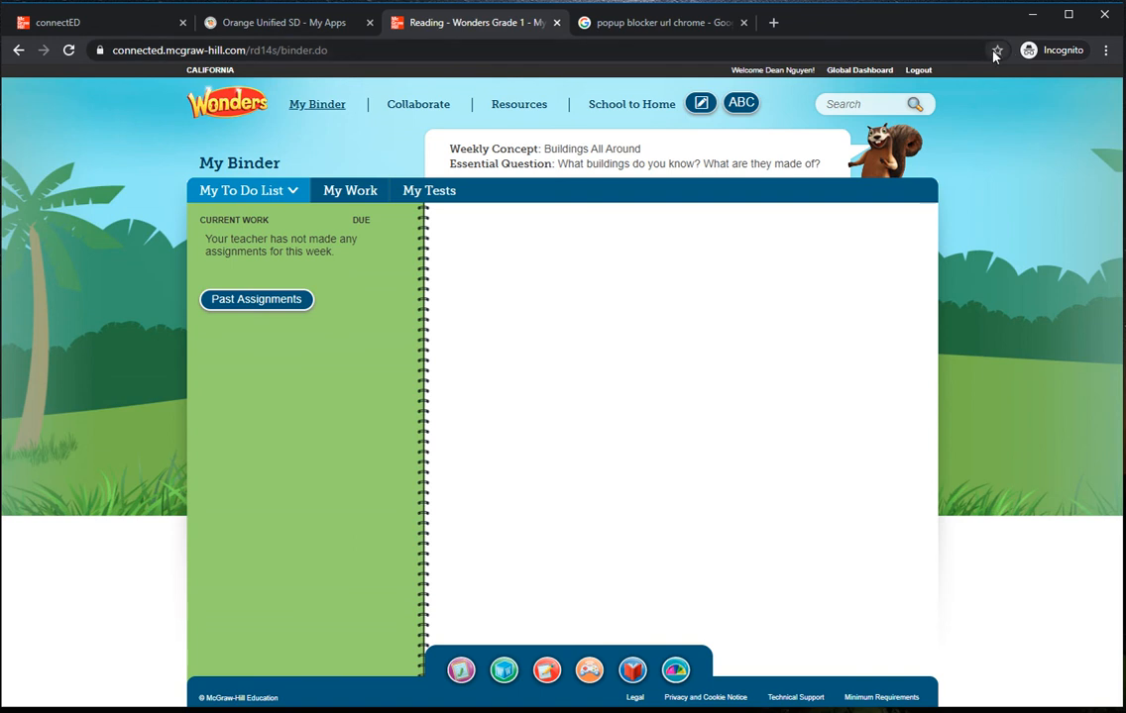
mouse_move(976, 50)
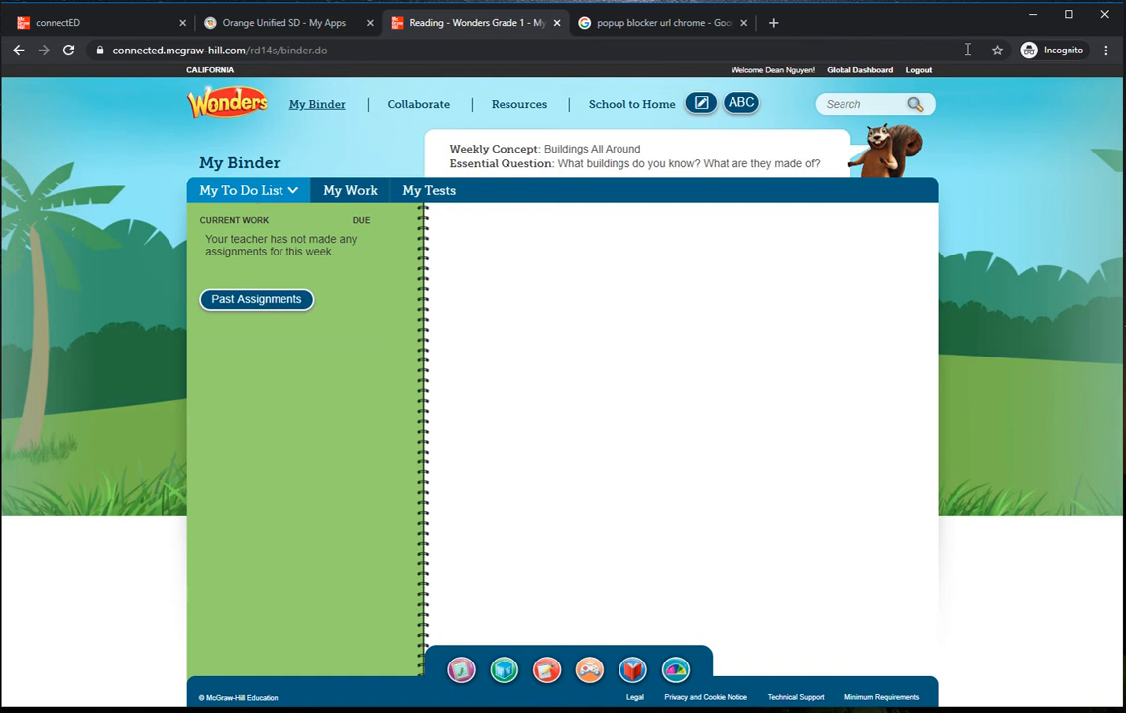
mouse_move(843, 47)
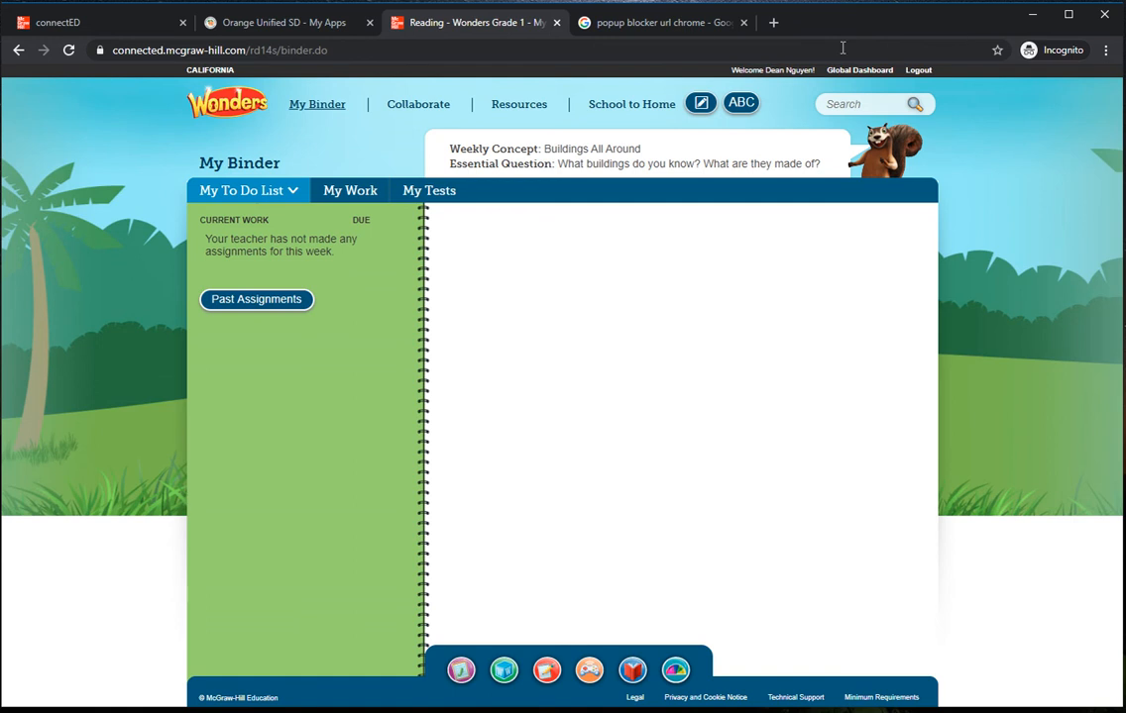
- Switch to the 'popup blocker url chrome' image results previewing How-To Geek's pop-up guide
click(659, 22)
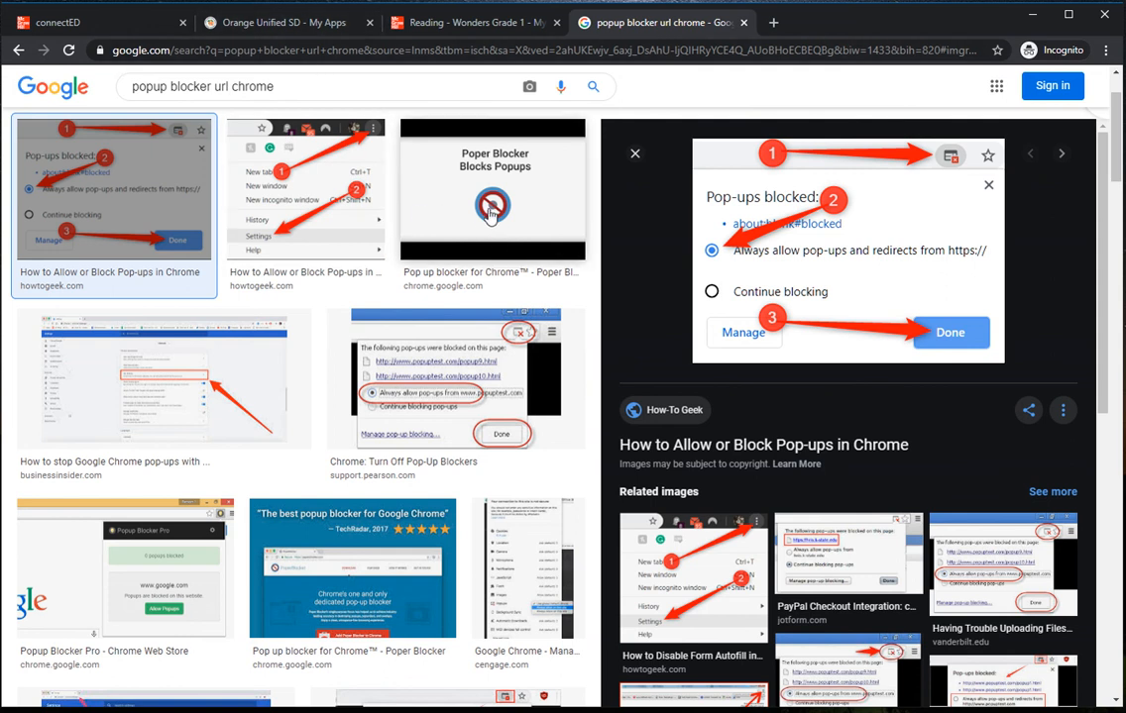
mouse_move(523, 178)
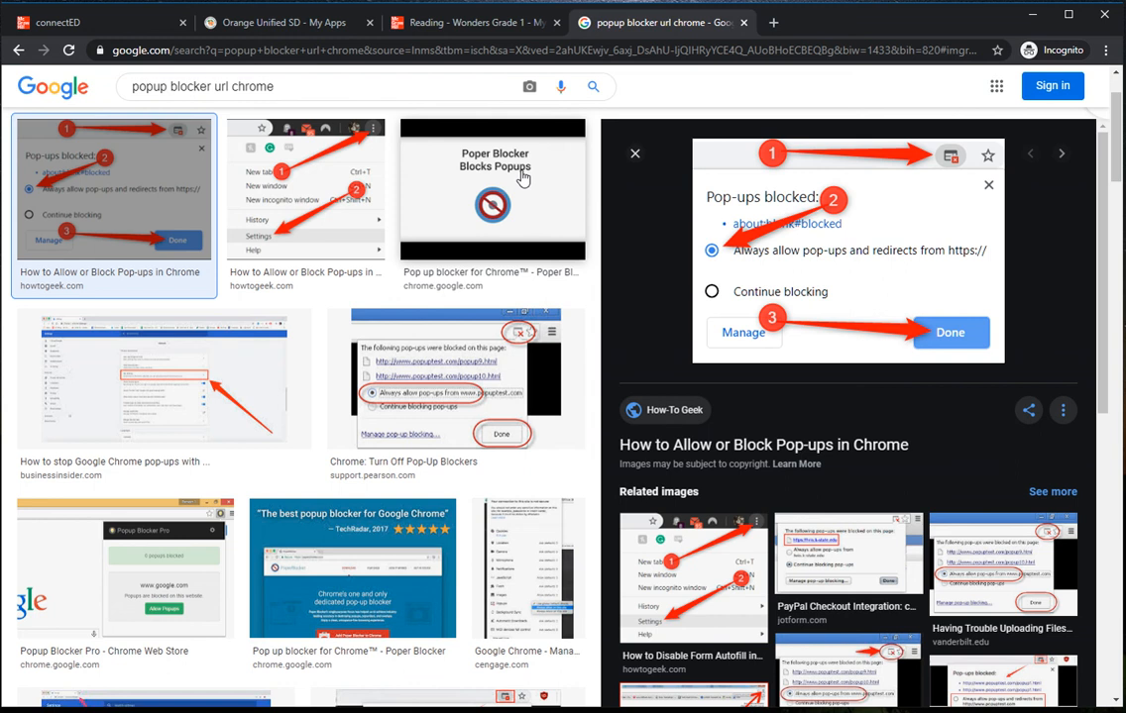
mouse_move(645, 244)
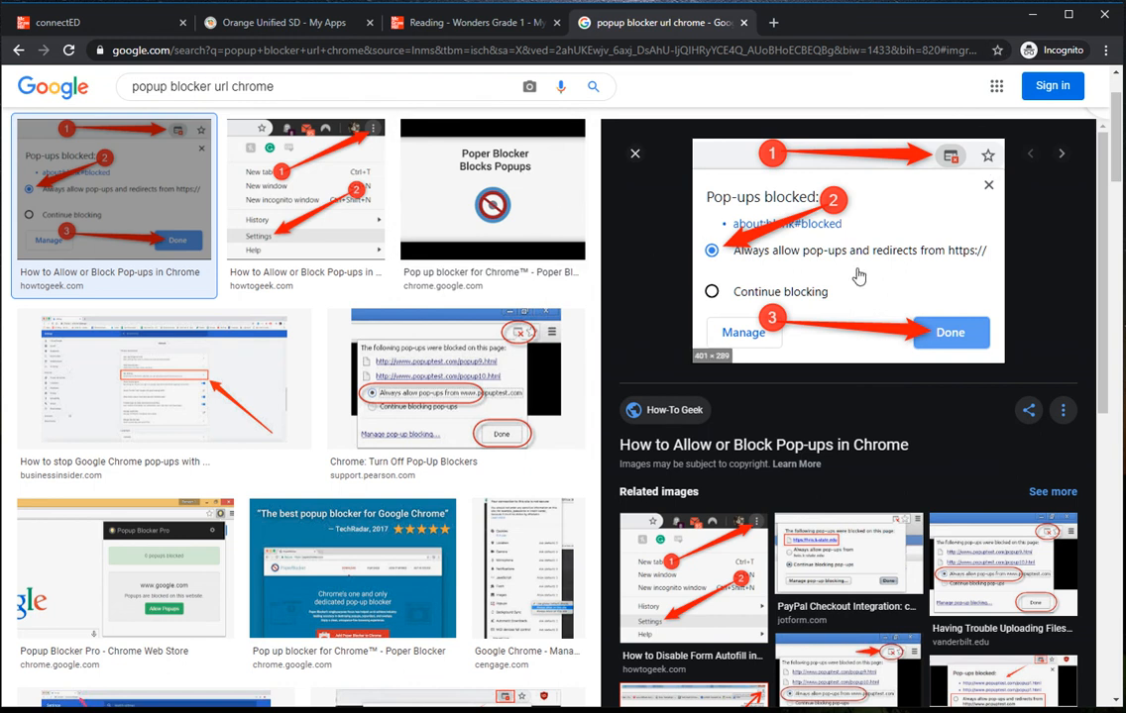
mouse_move(951, 163)
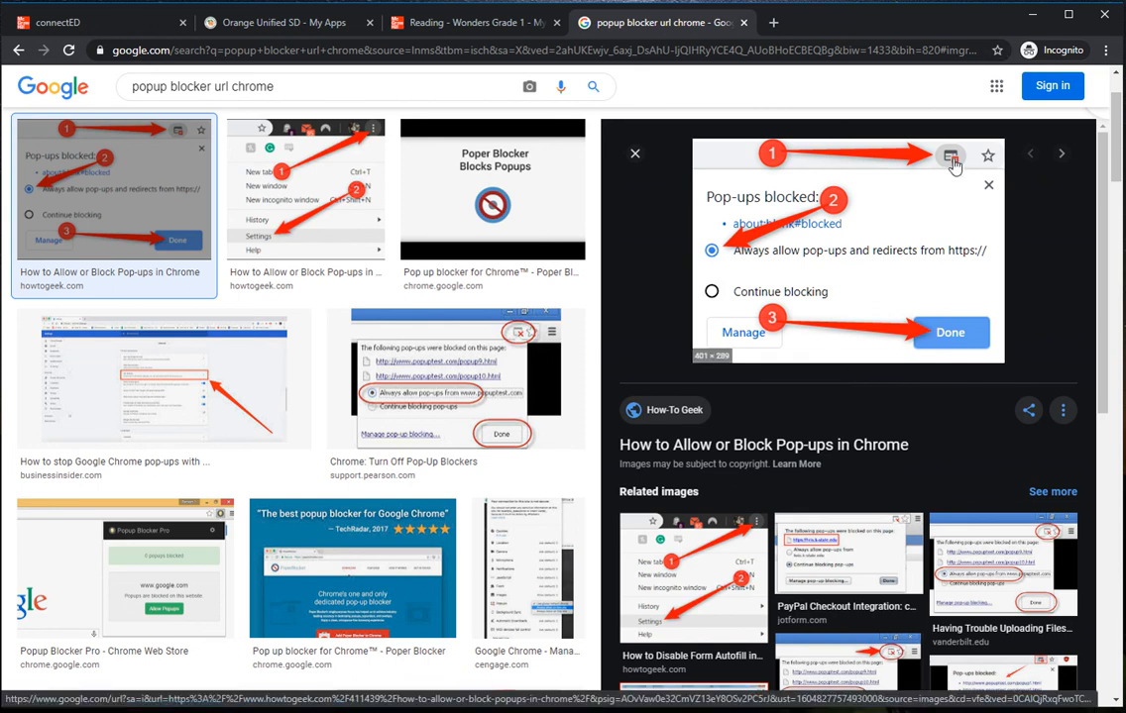
mouse_move(949, 167)
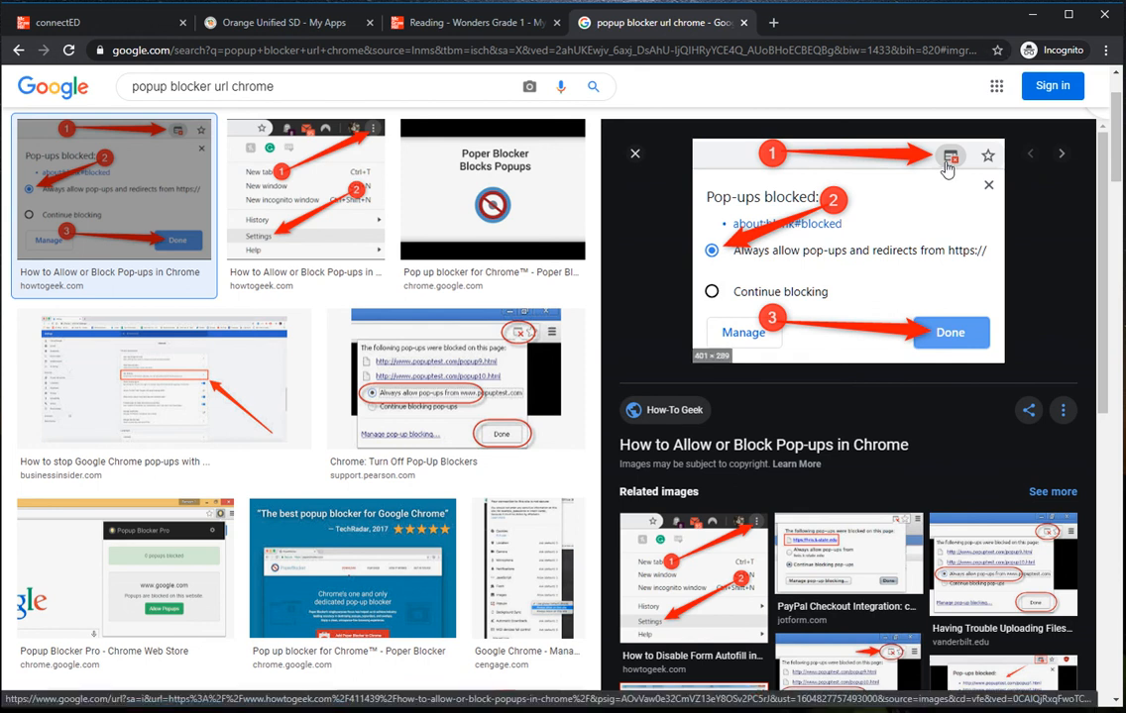
mouse_move(952, 170)
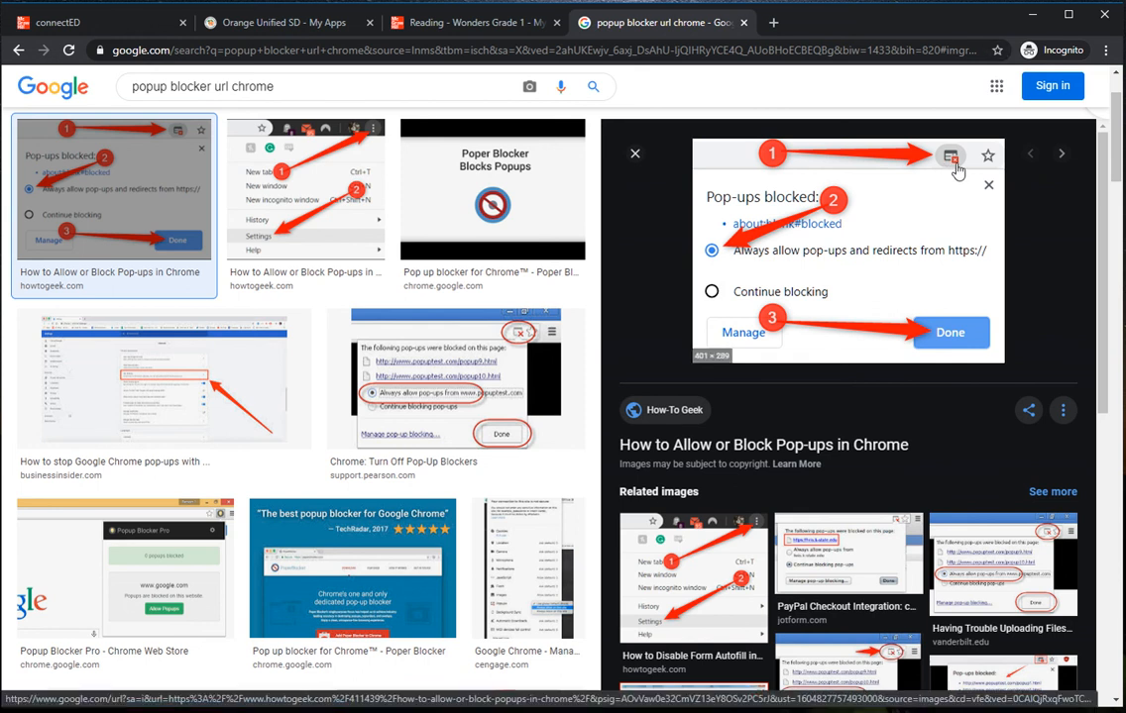
mouse_move(885, 237)
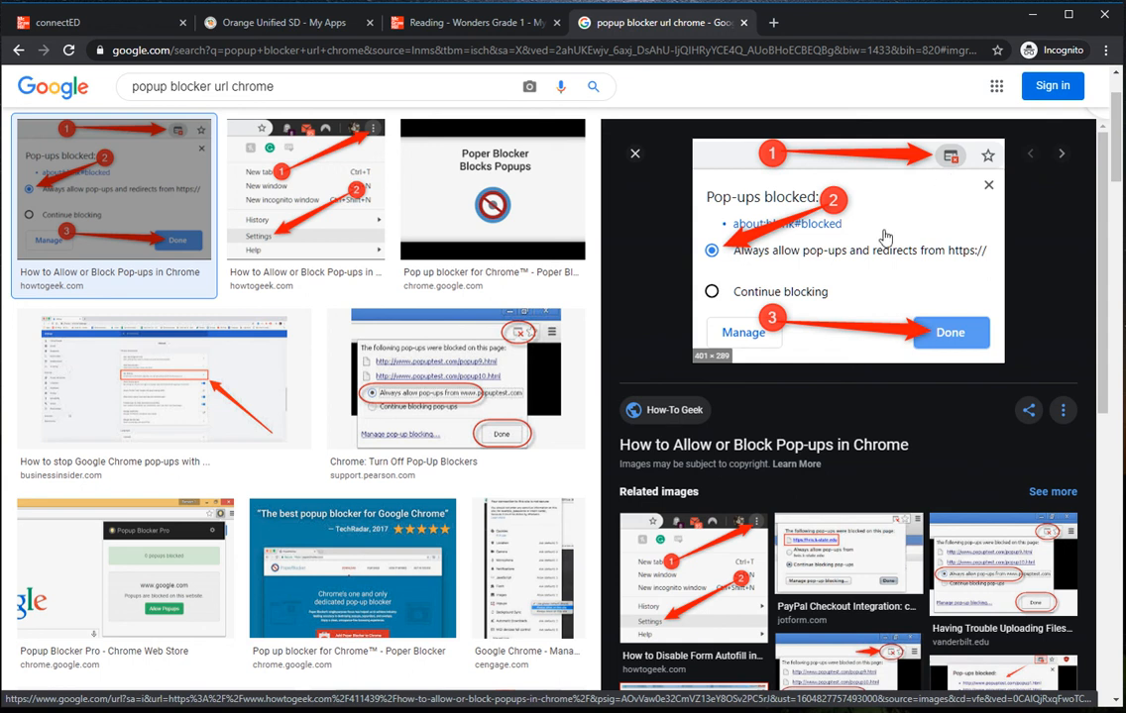
mouse_move(706, 274)
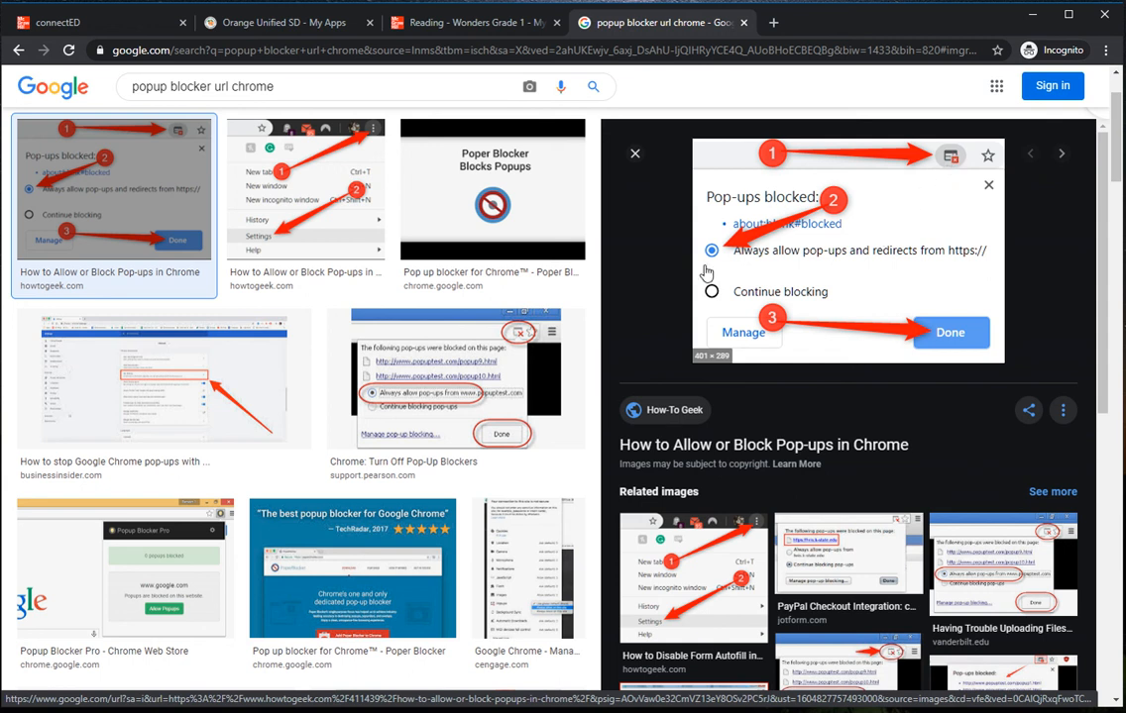
mouse_move(793, 304)
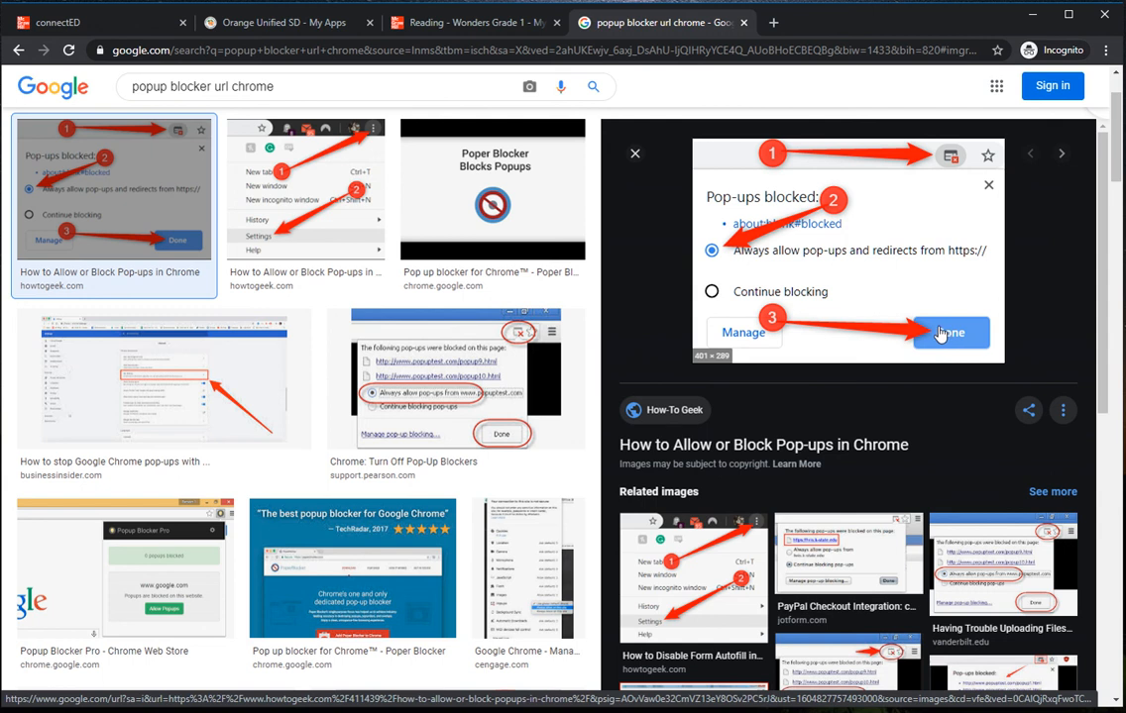
- Return to the 'Reading - Wonders Grade 1' tab with no assignments this week
click(473, 22)
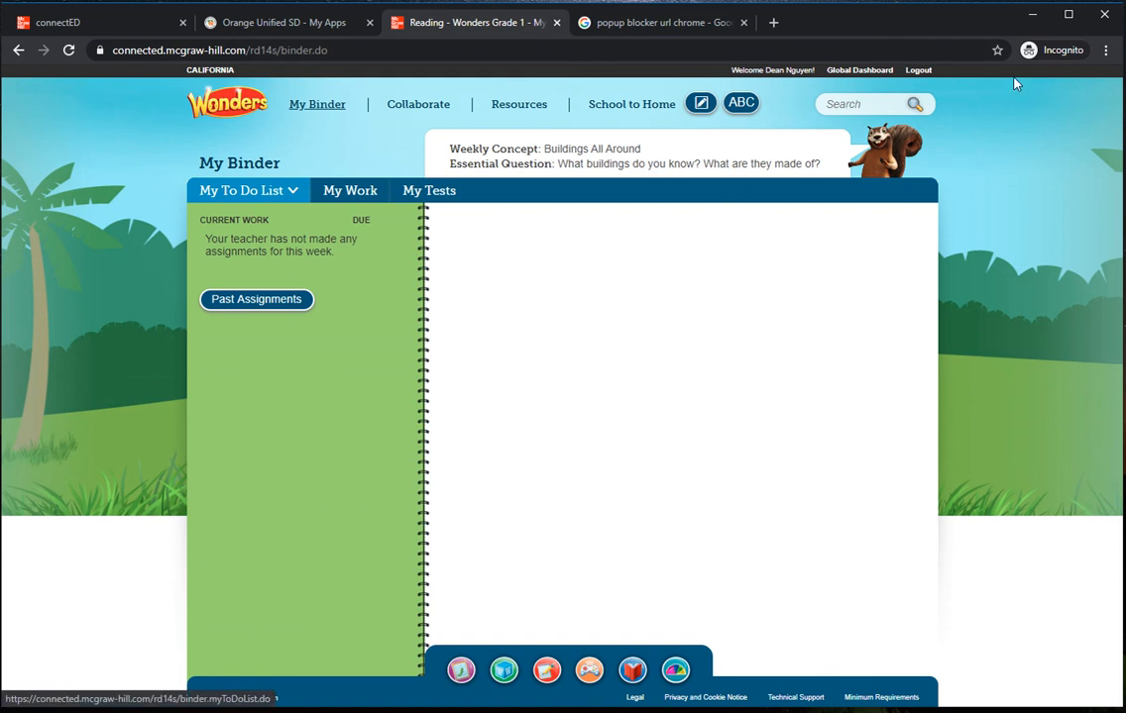
mouse_move(750, 224)
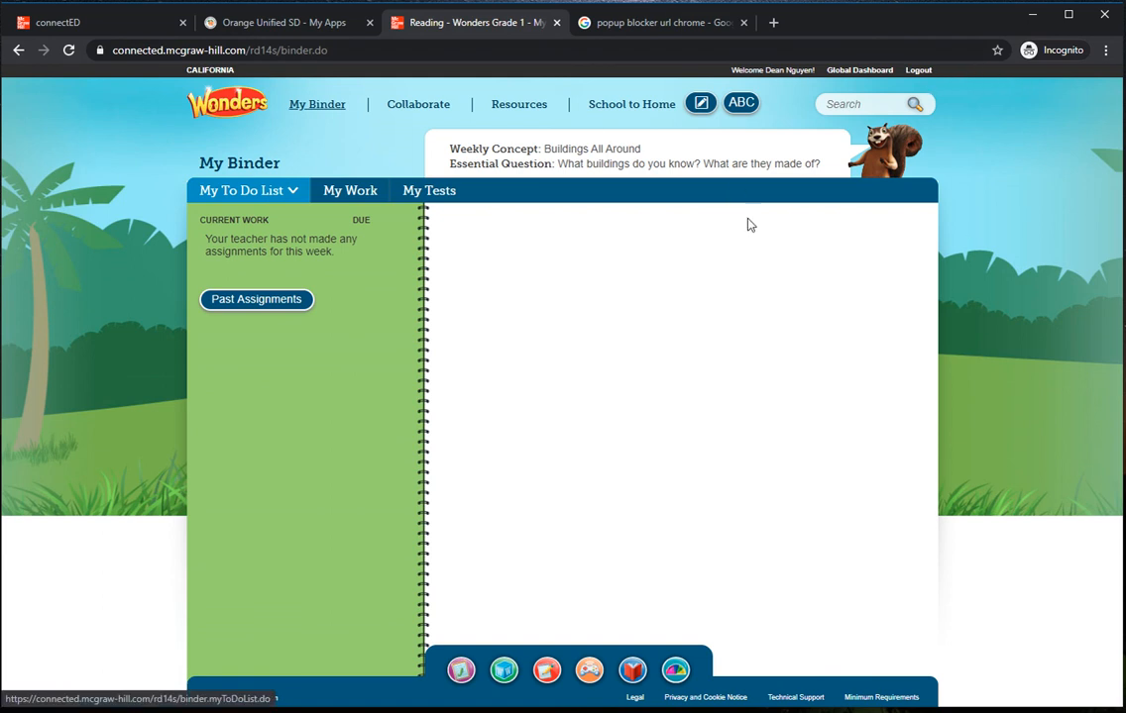
mouse_move(288, 22)
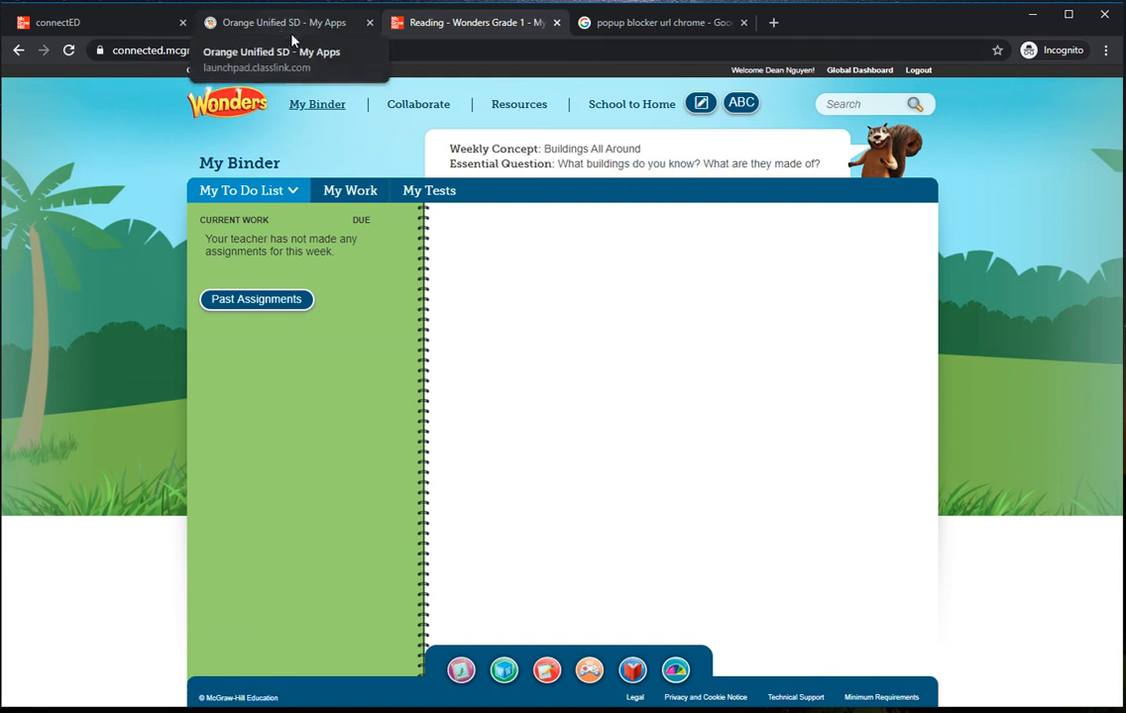
click(476, 22)
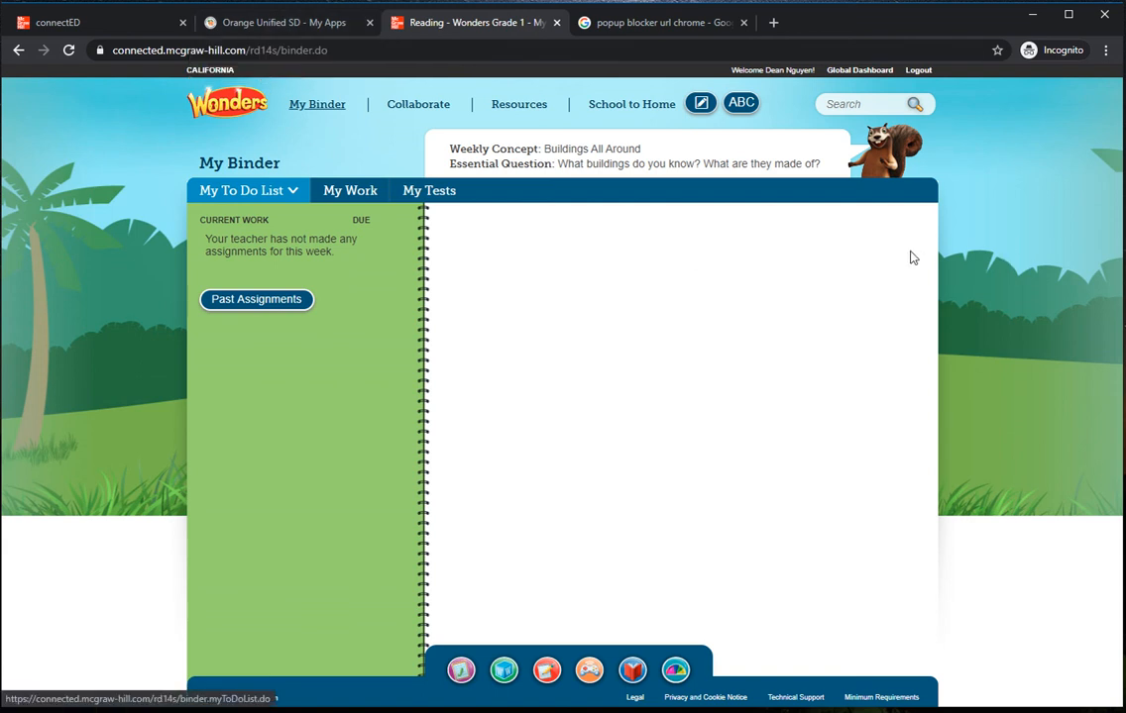
mouse_move(1001, 183)
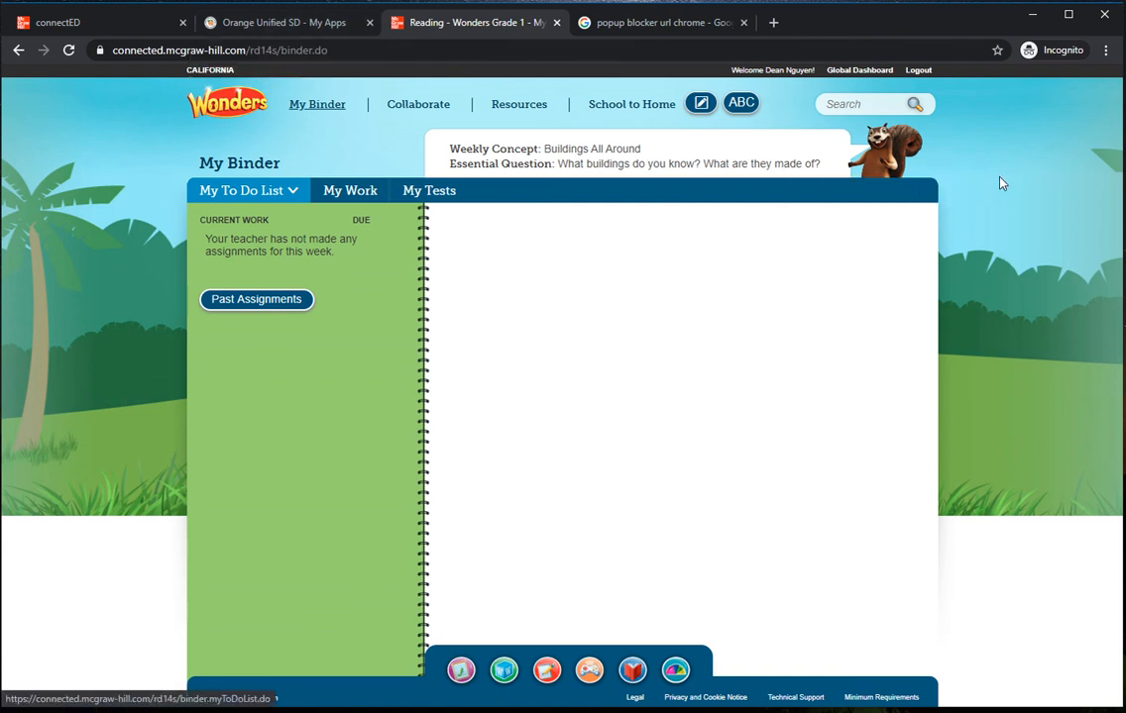
mouse_move(978, 202)
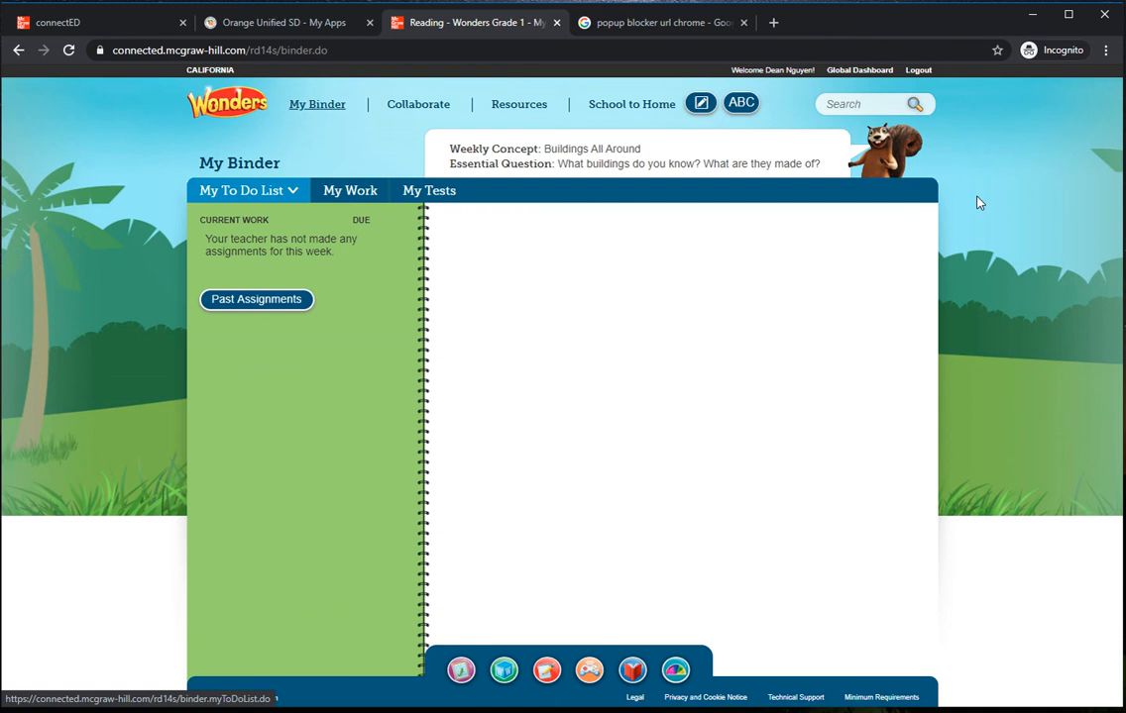
mouse_move(322, 151)
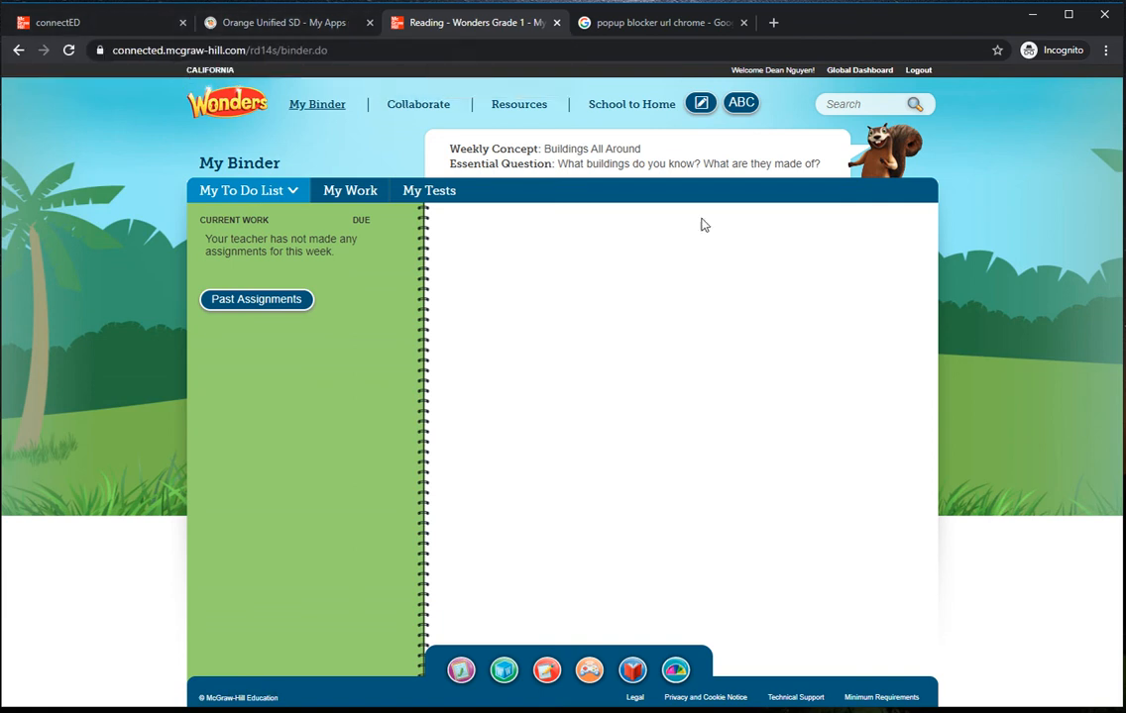
mouse_move(941, 379)
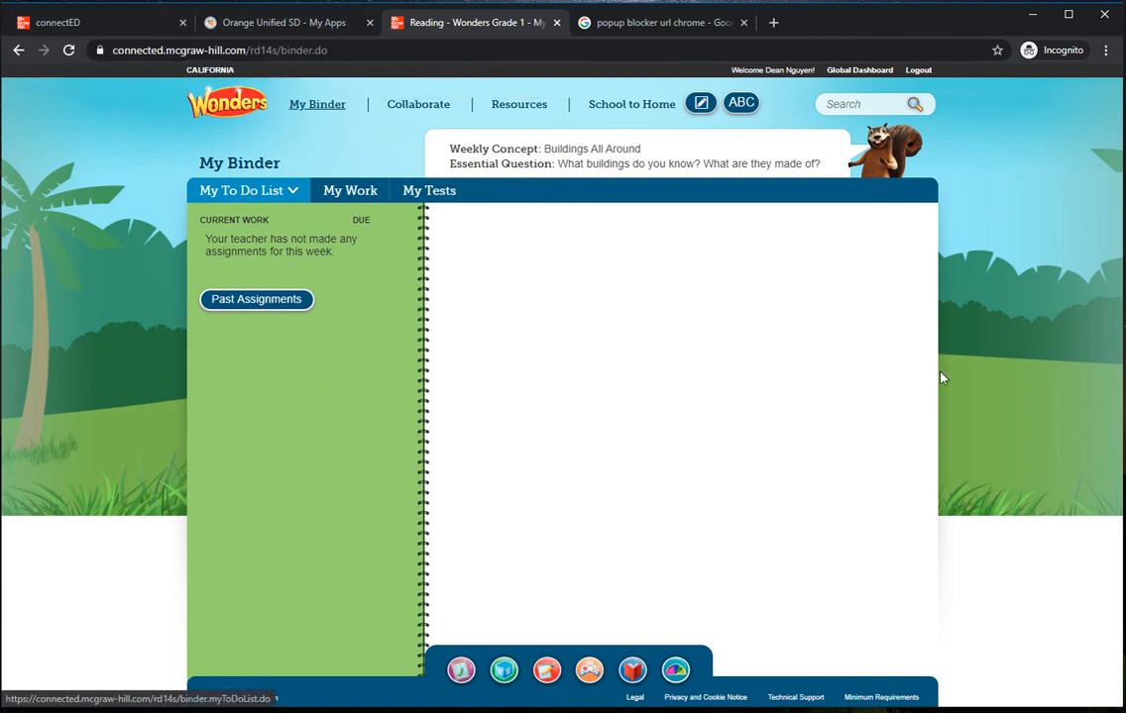
mouse_move(1110, 517)
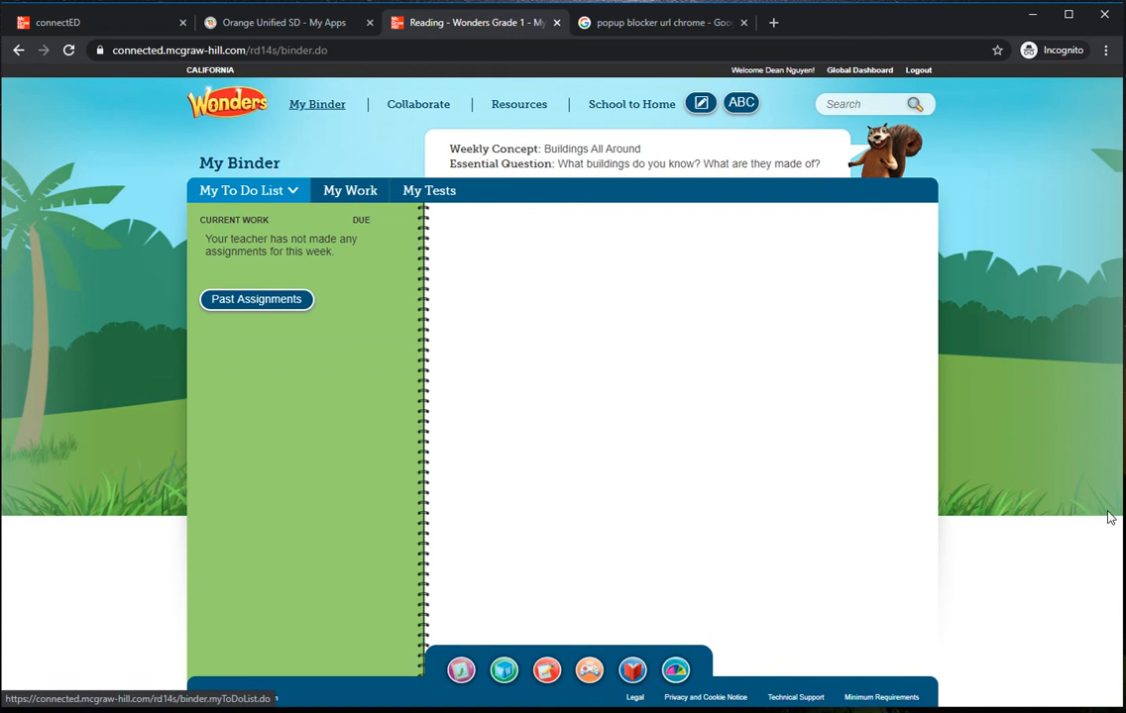
mouse_move(736, 127)
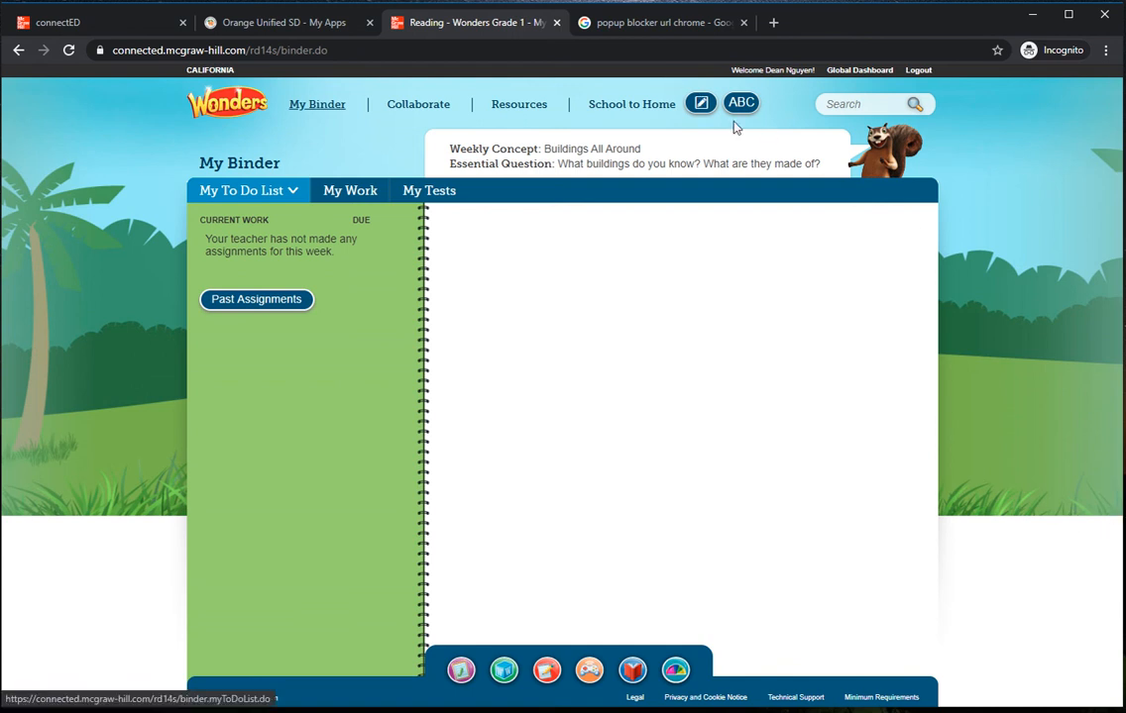
mouse_move(925, 288)
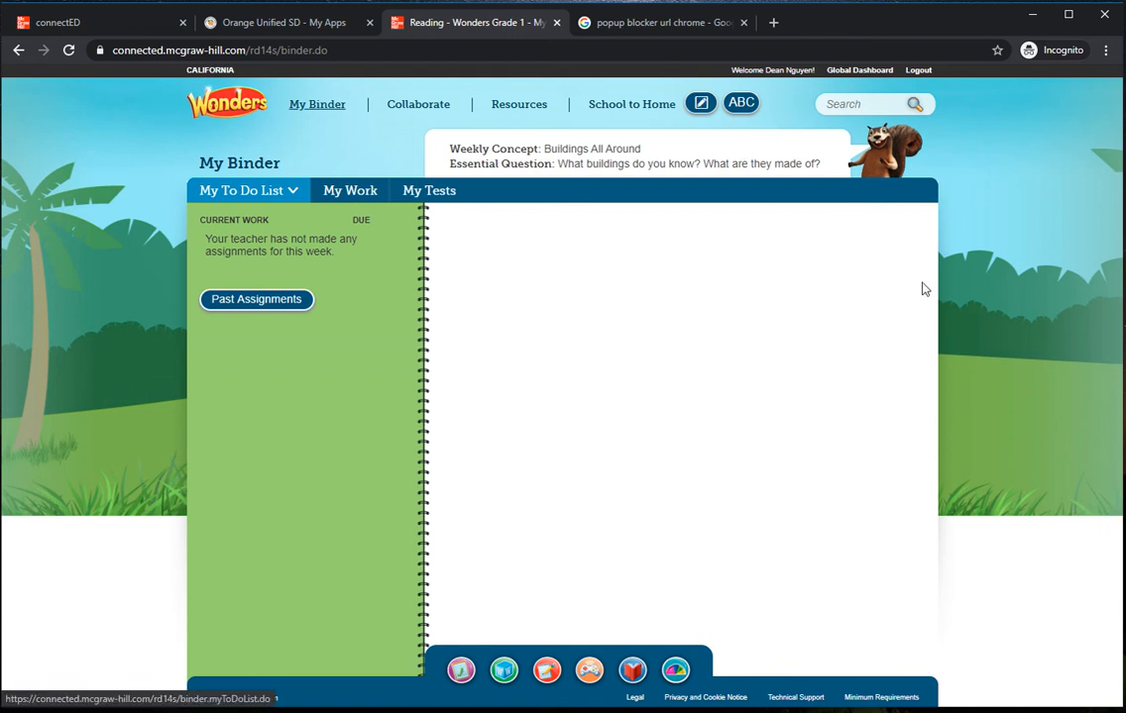
mouse_move(930, 319)
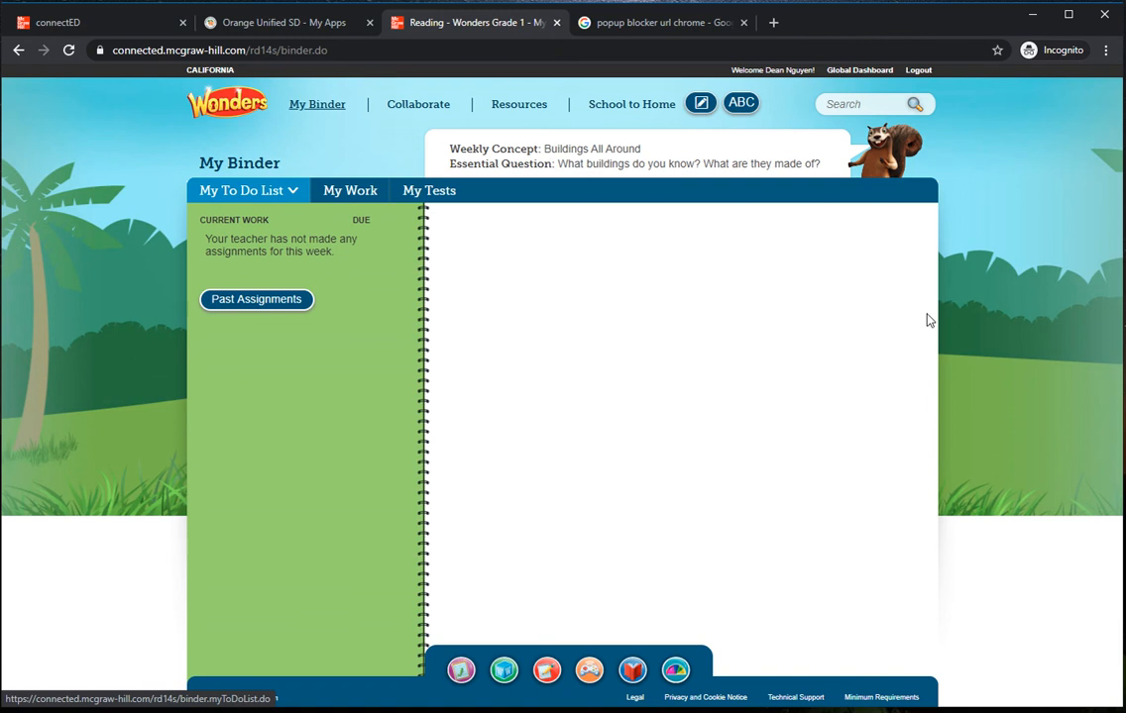